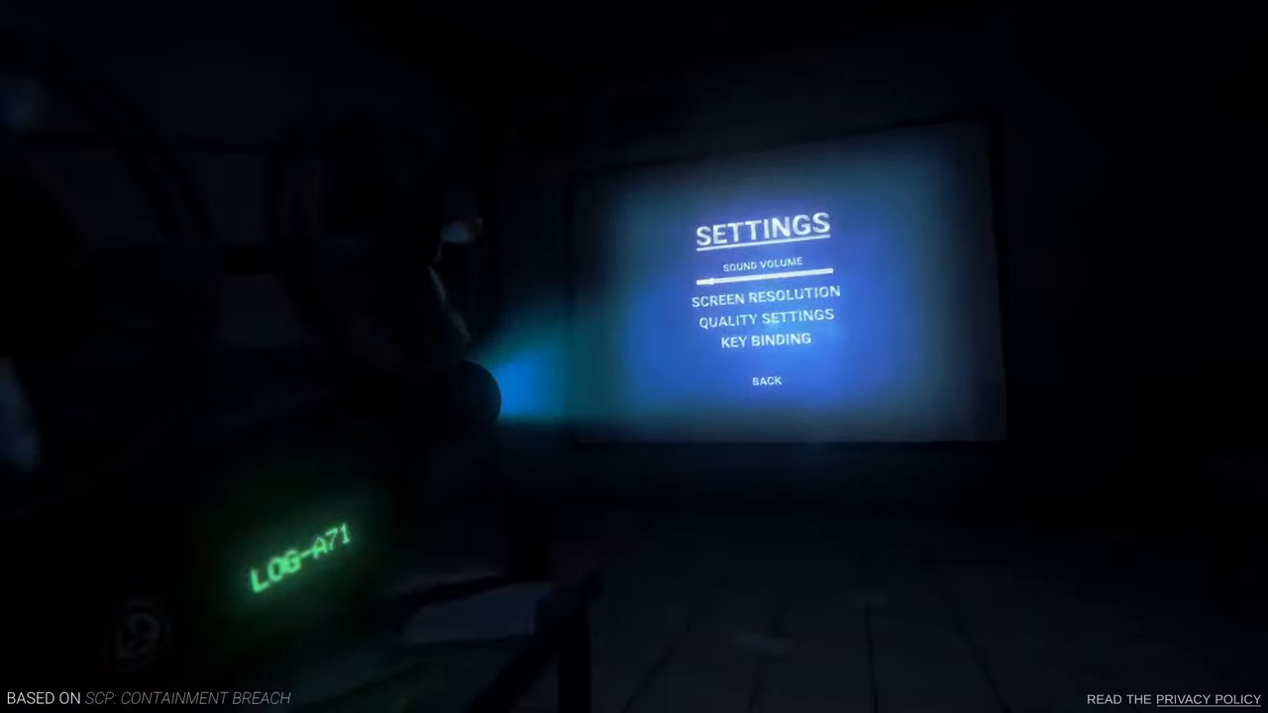
pyautogui.click(765, 317)
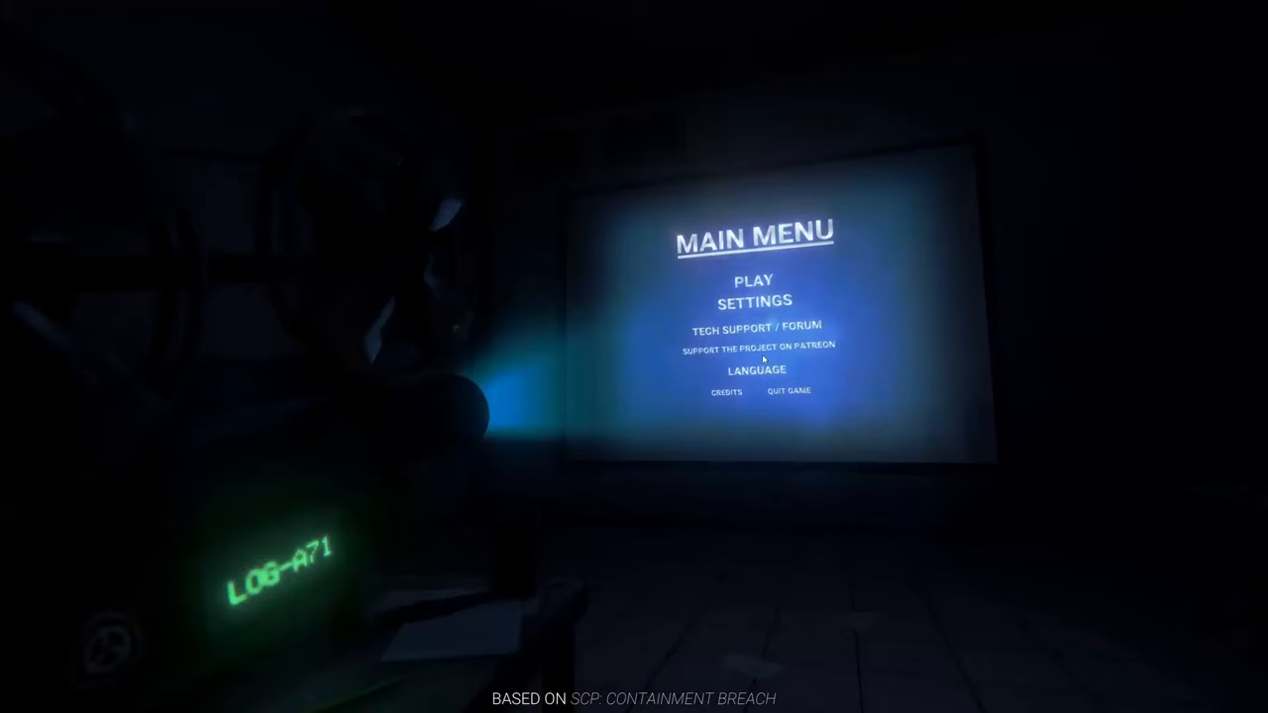
pyautogui.click(755, 301)
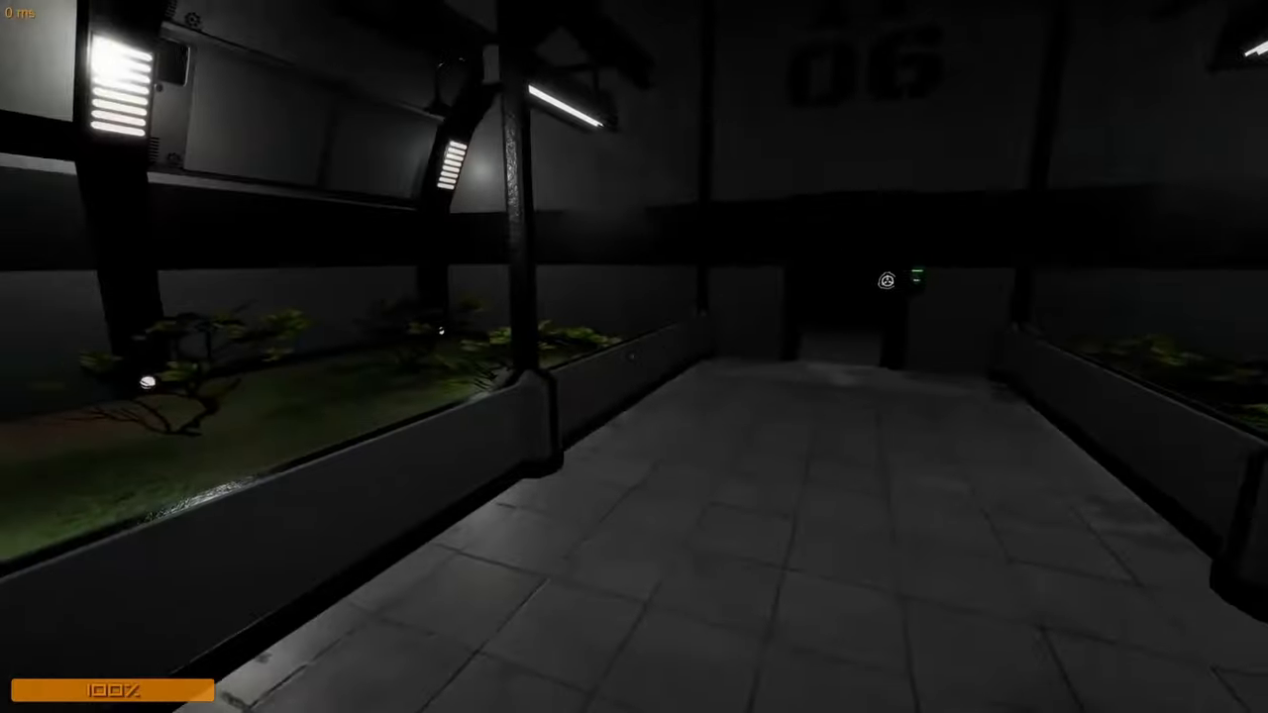
pyautogui.press('tab')
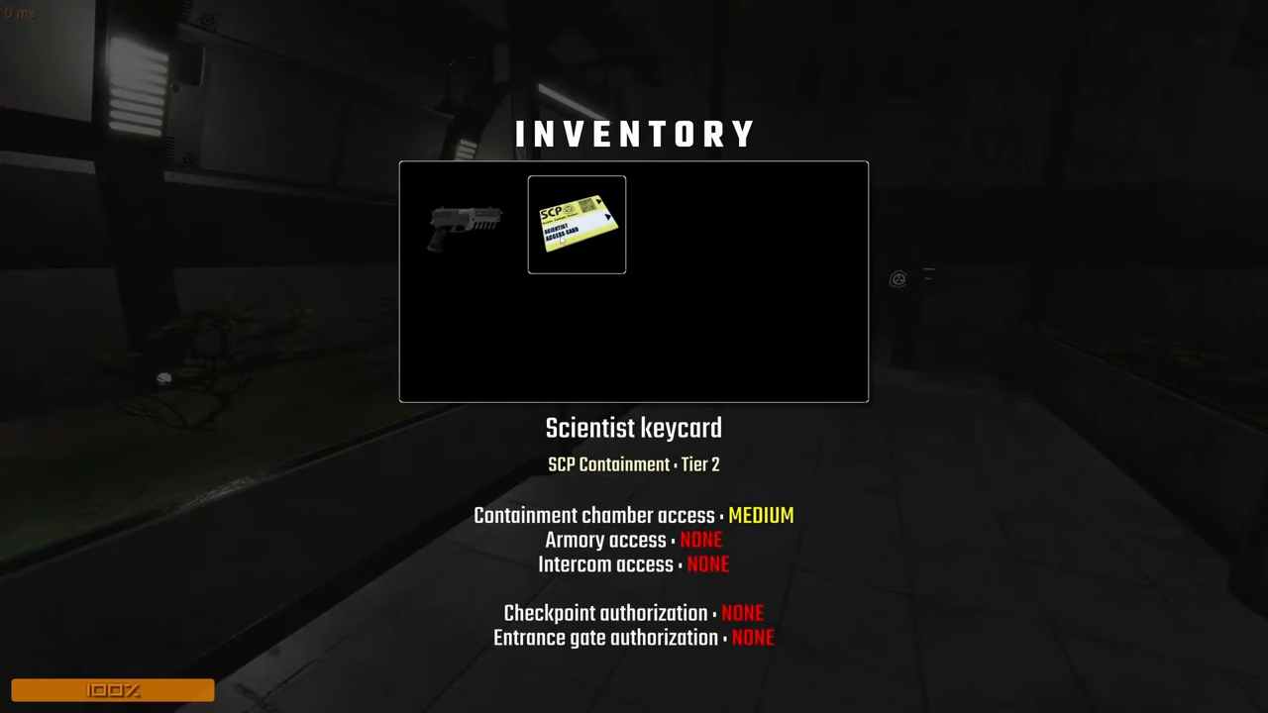